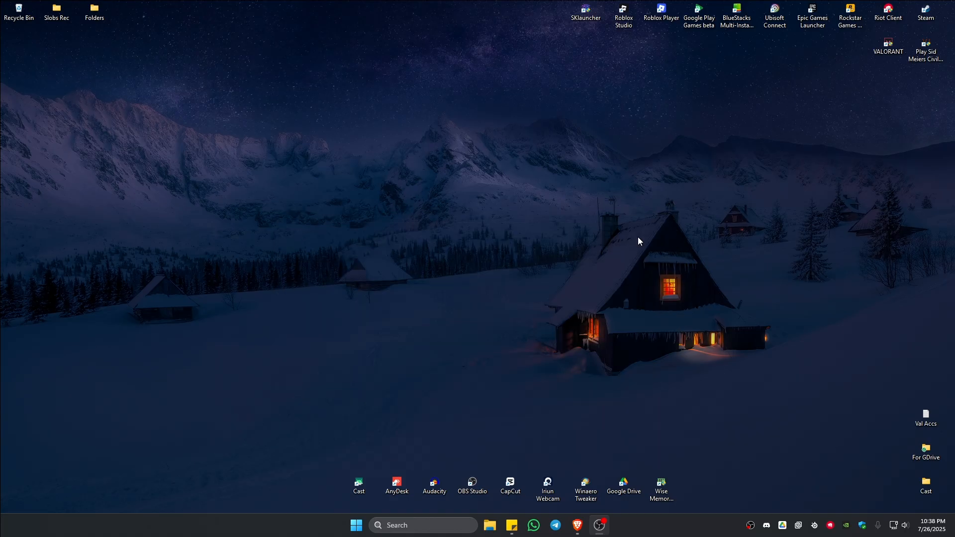
mouse_move(646, 242)
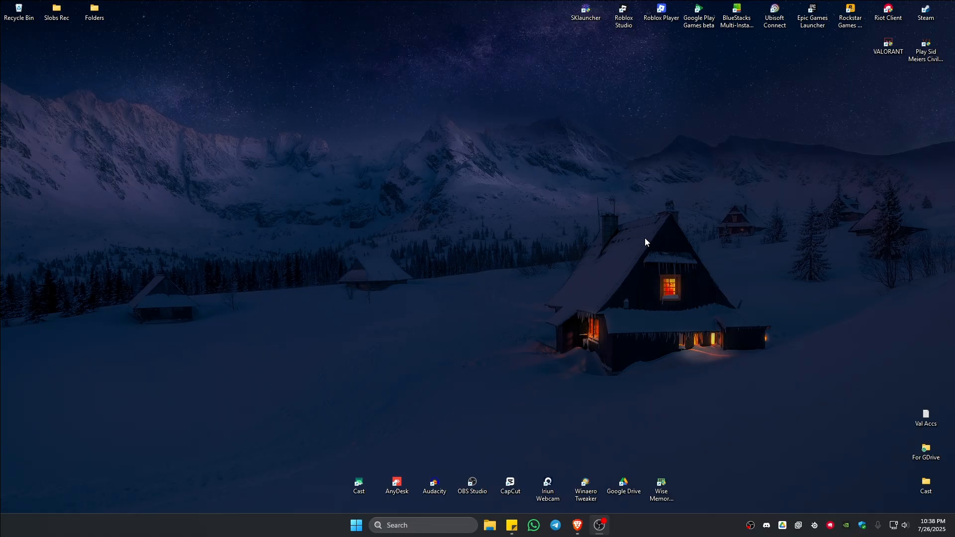
mouse_move(414, 530)
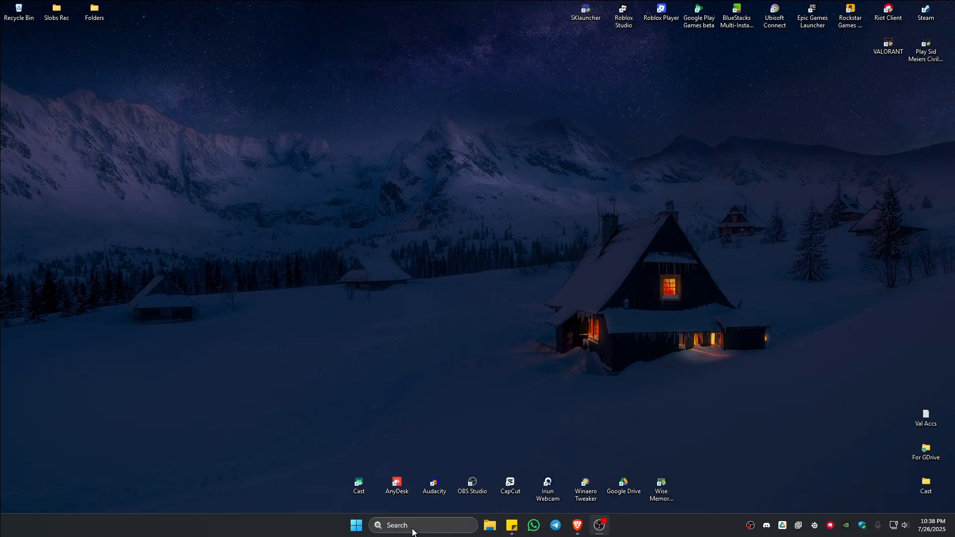
Search 'system upda', open the Windows Update settings page, then close it.
text(system upda)
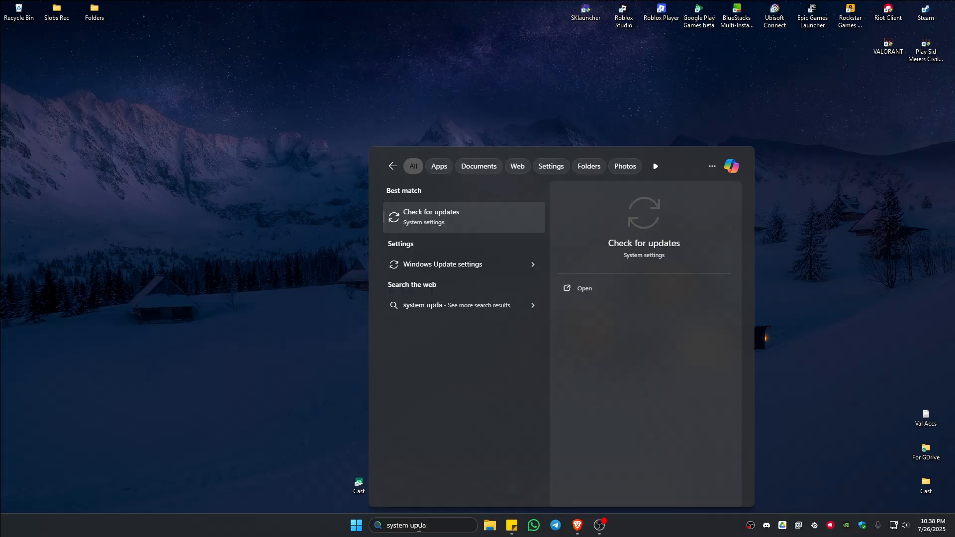
click(431, 217)
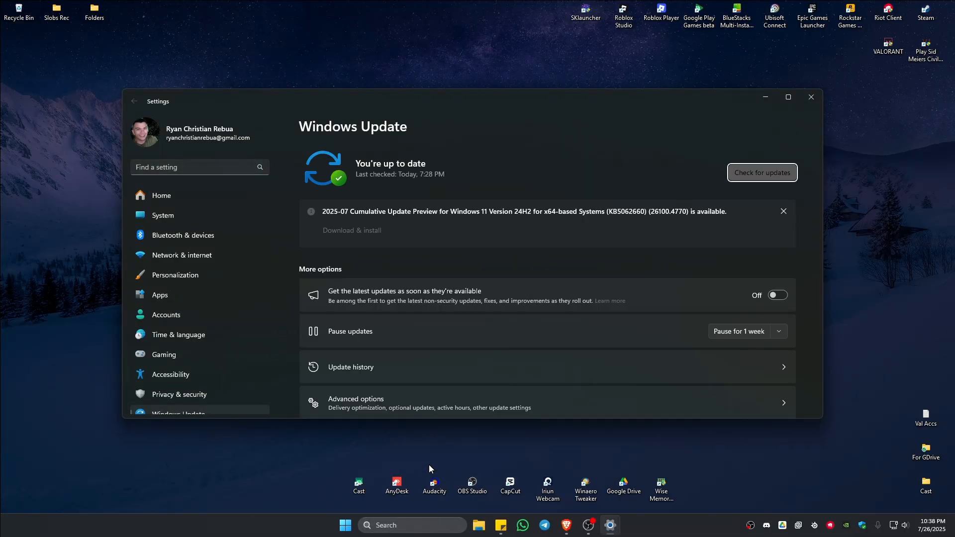
mouse_move(326, 371)
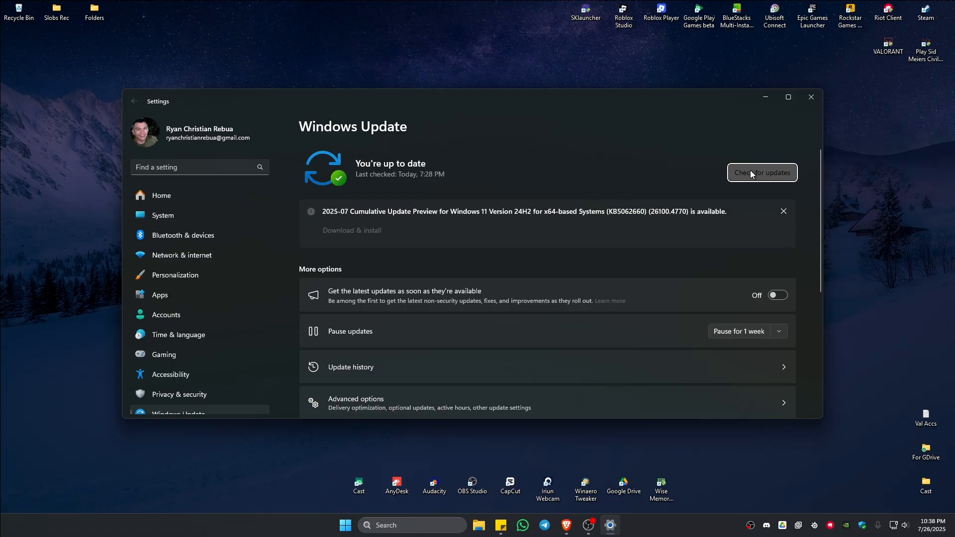
mouse_move(645, 222)
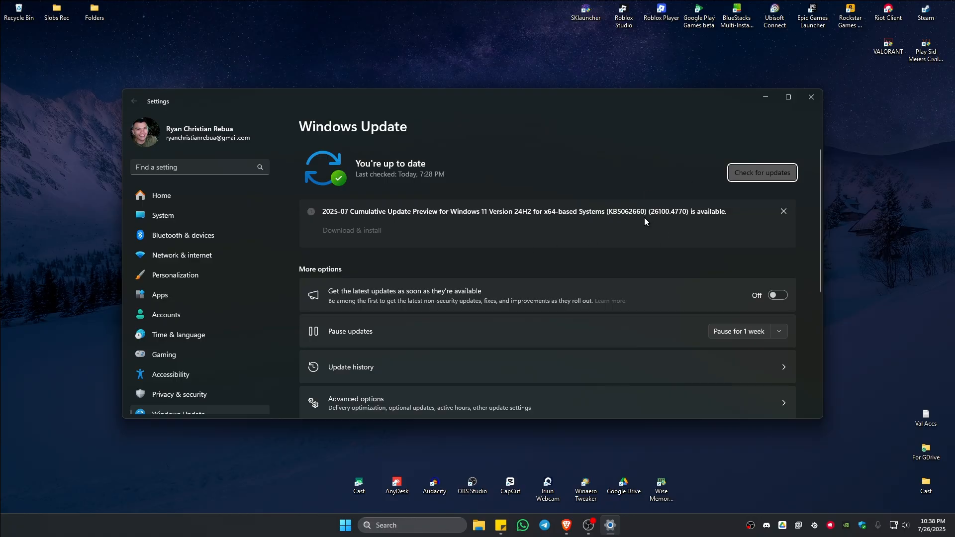
mouse_move(538, 225)
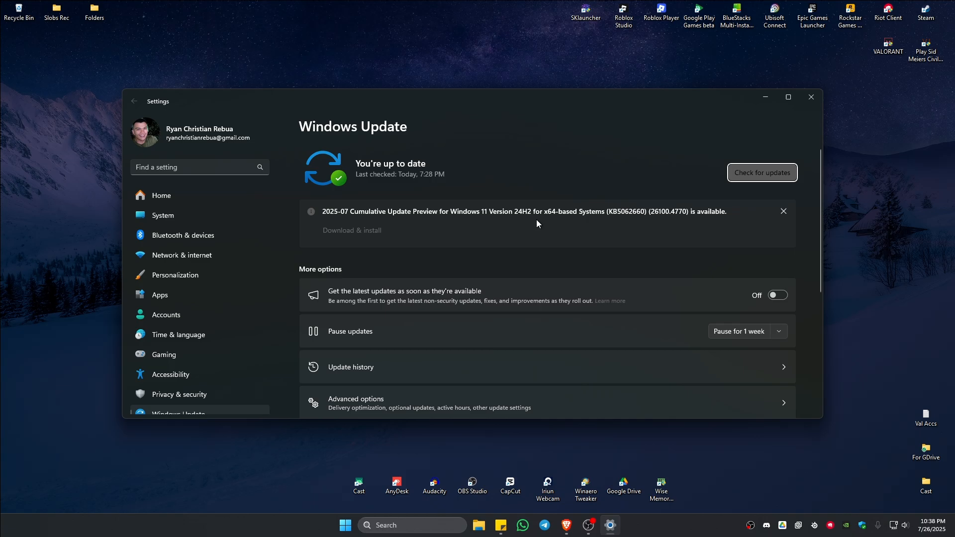
mouse_move(352, 235)
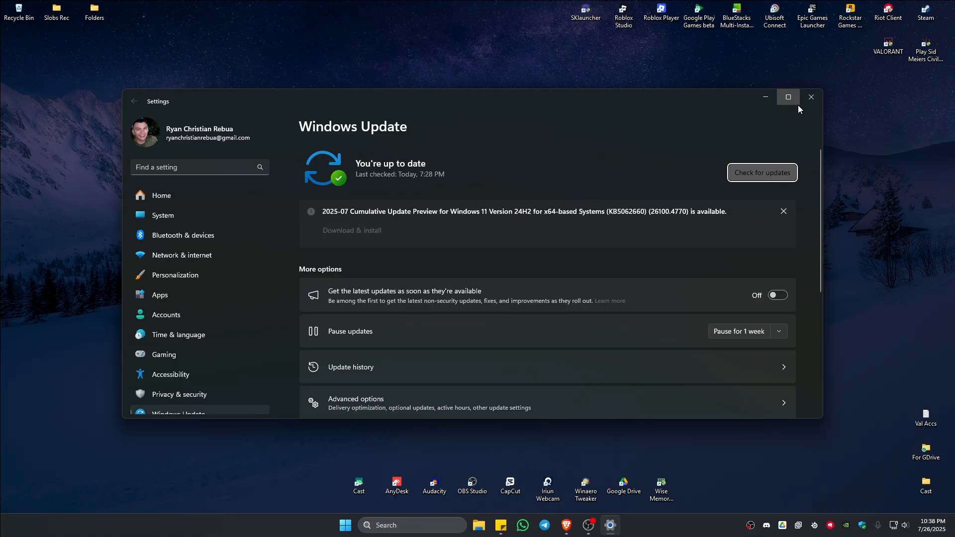
click(811, 97)
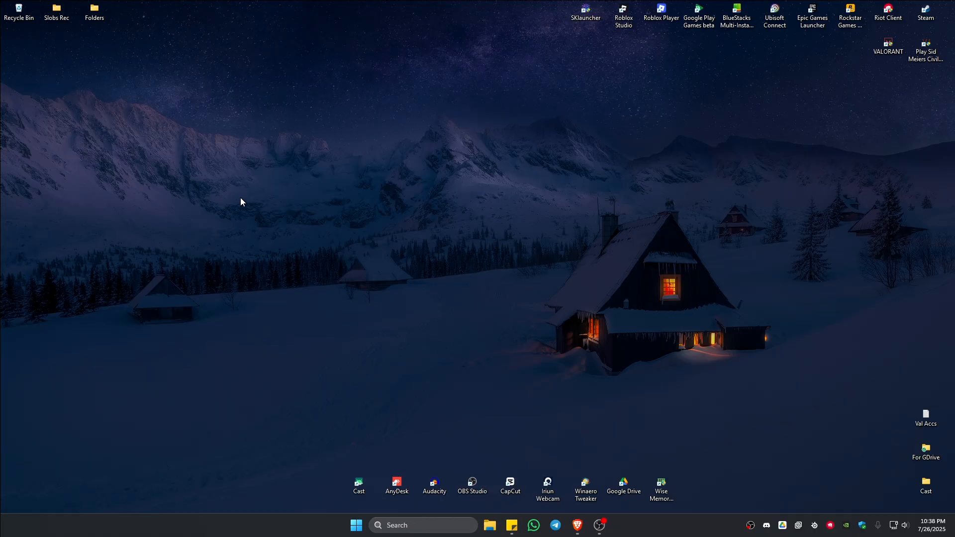
mouse_move(424, 513)
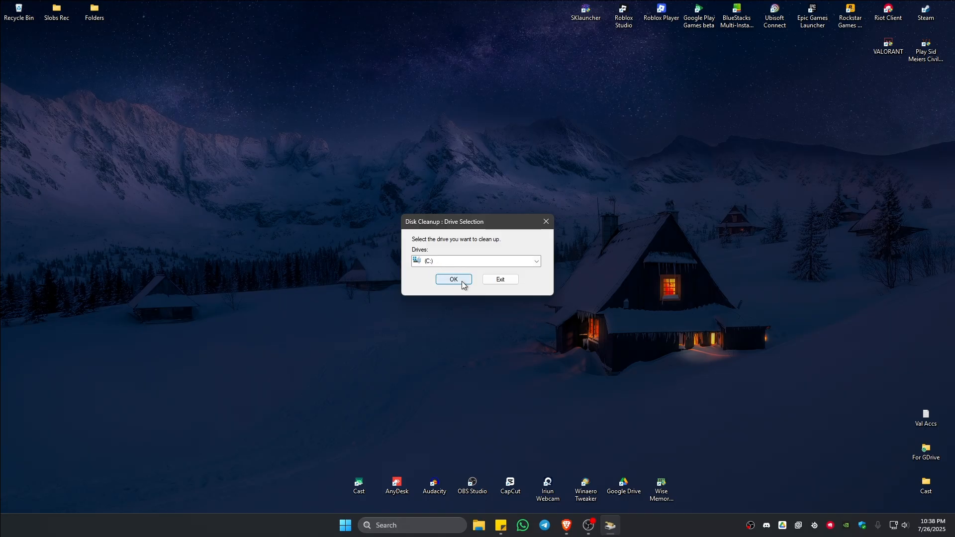
Confirm drive C: and delete all checked file categories, about 169 MB.
click(453, 279)
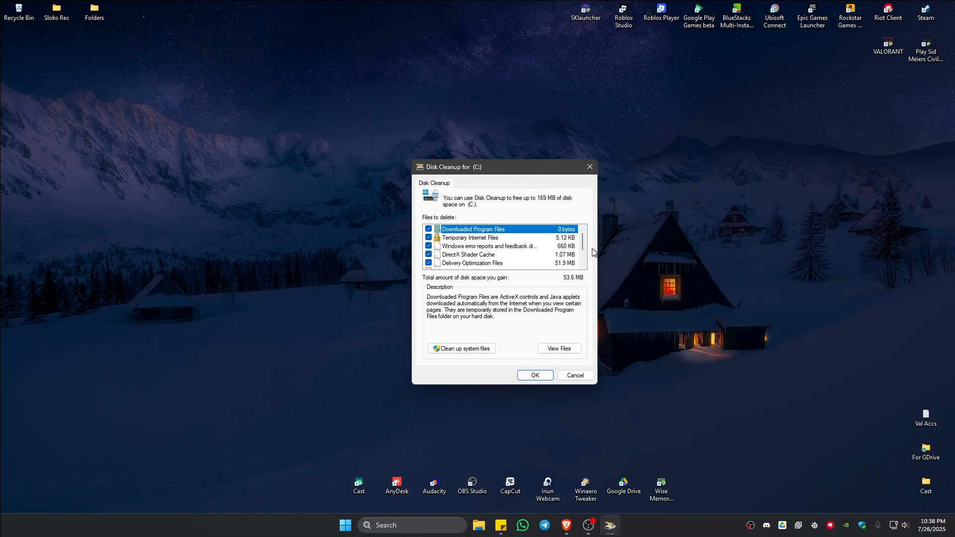
scroll(down, 3)
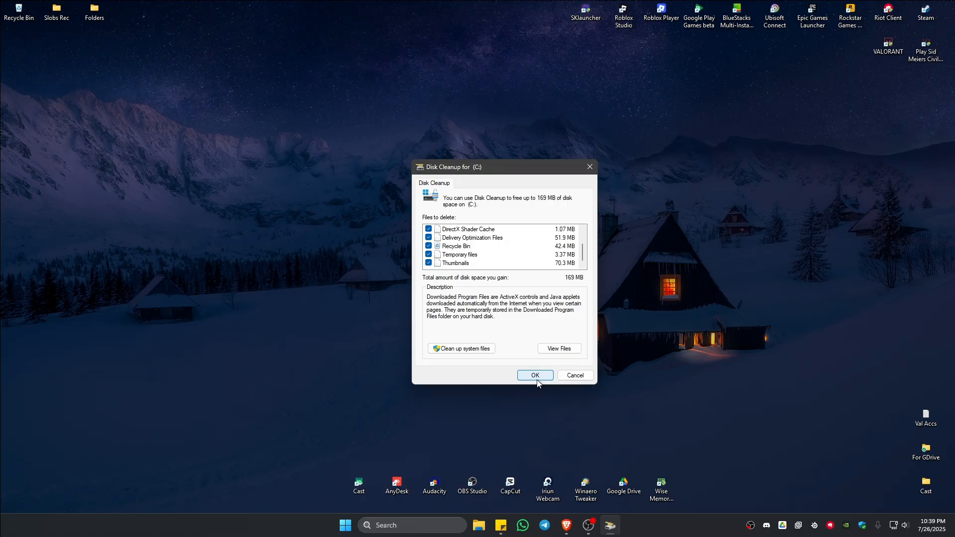
click(535, 375)
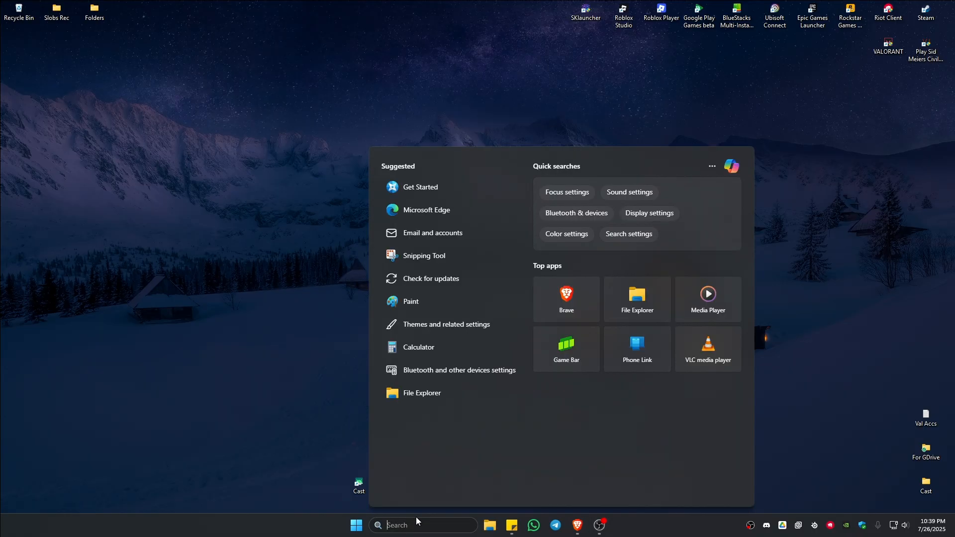
Find Command Prompt with a 'cmd' search and run it as administrator.
text(cmd)
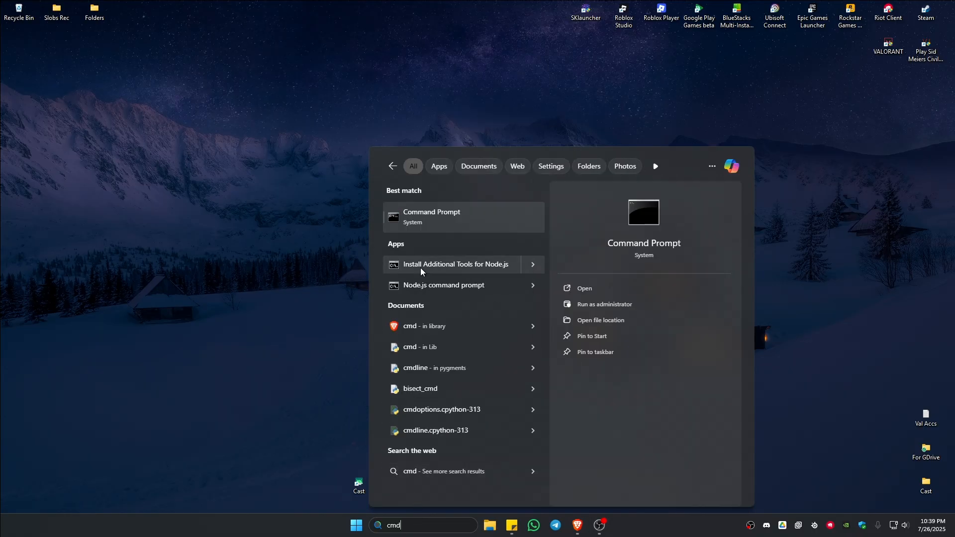
mouse_move(603, 307)
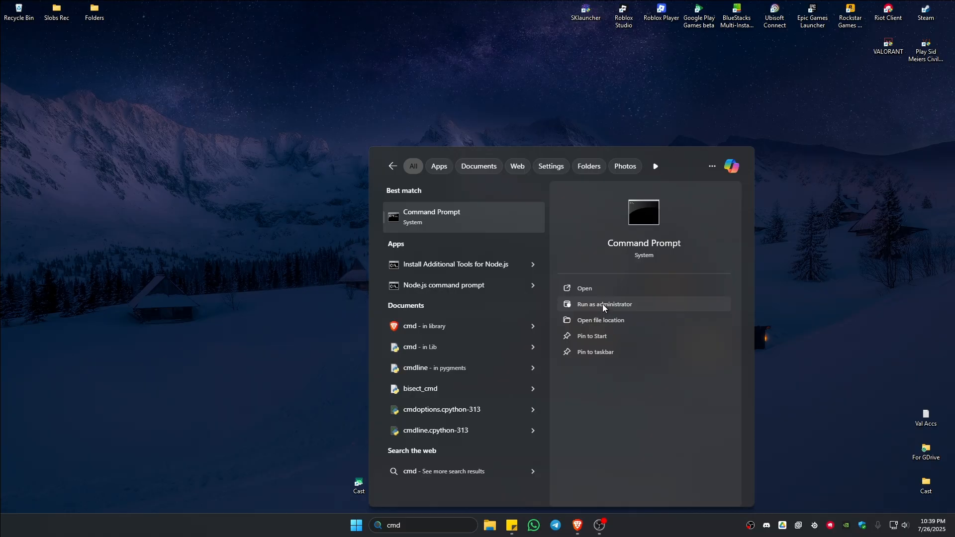
click(604, 304)
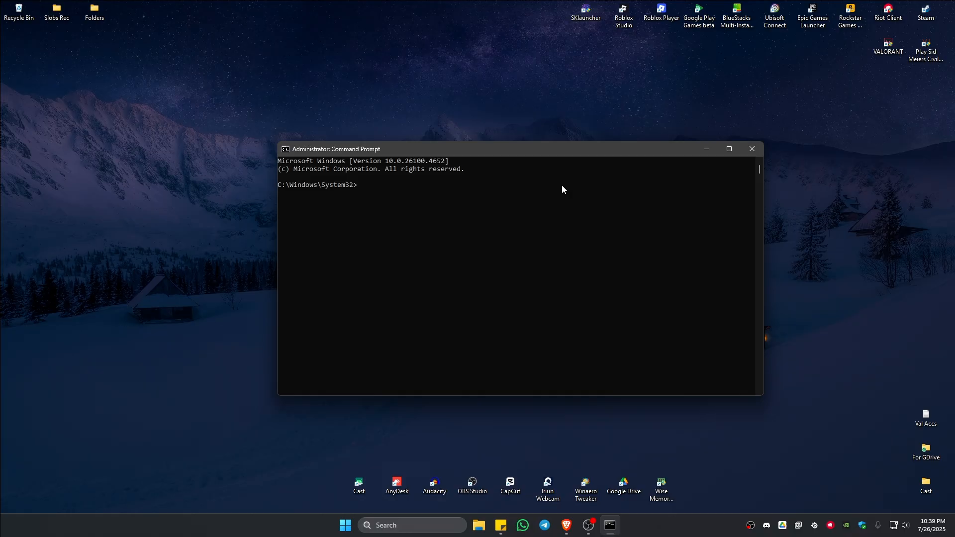
mouse_move(566, 192)
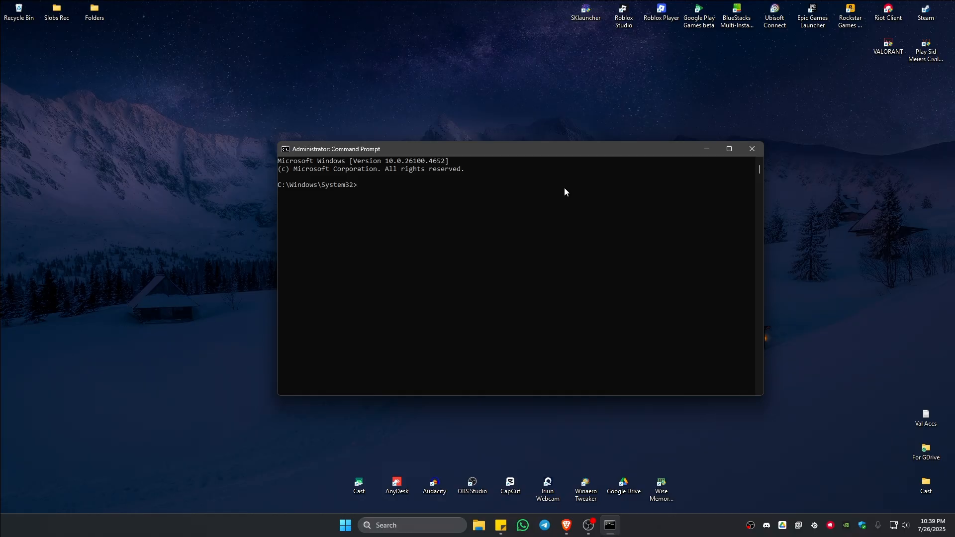
Run Dism /Online /Cleanup-Image /RestoreHealth to repair the Windows image.
text(Dis)
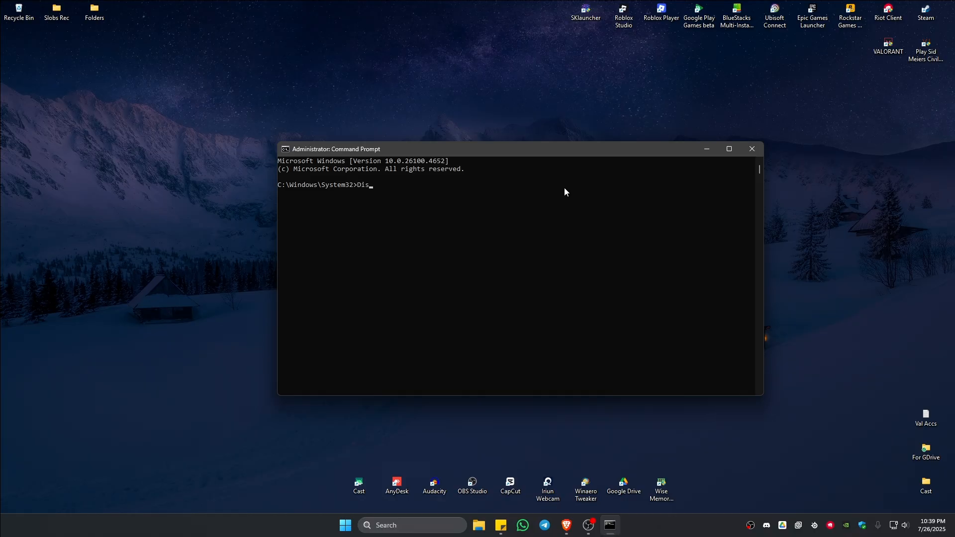
text(m /)
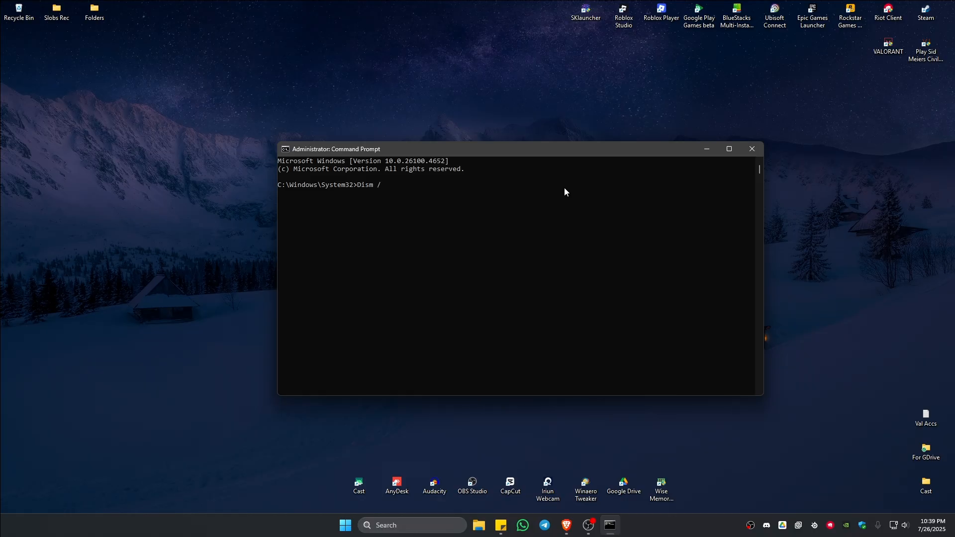
text(Online)
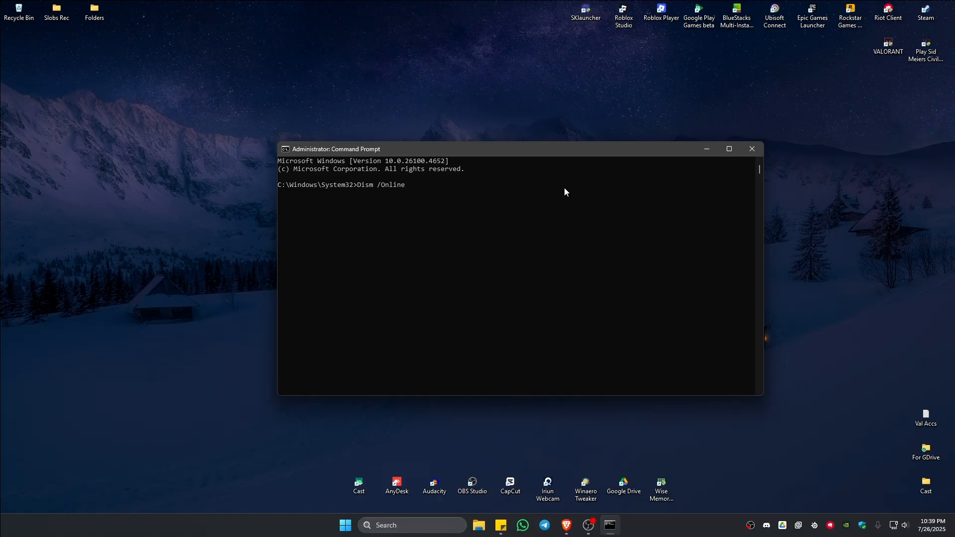
text(/Cleaup-Image /Resto)
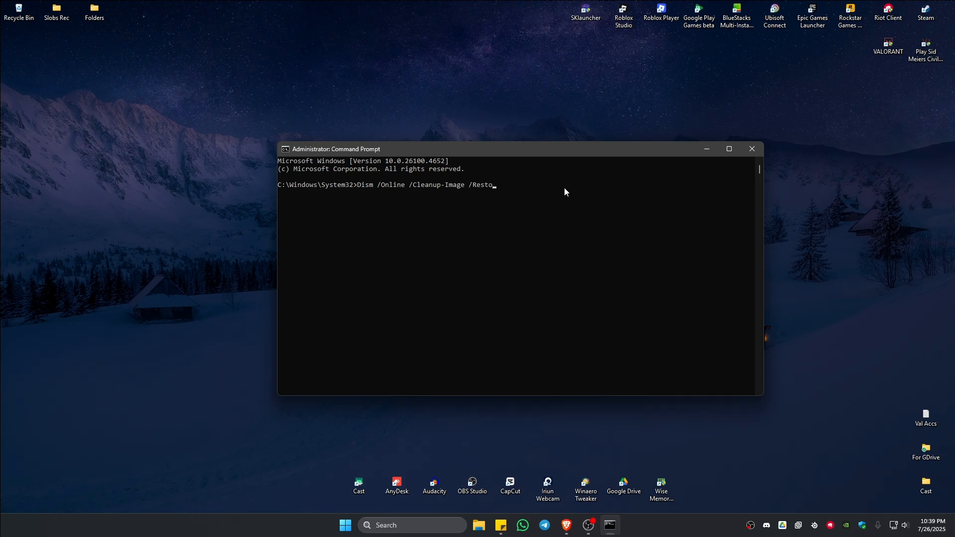
text(reHealth)
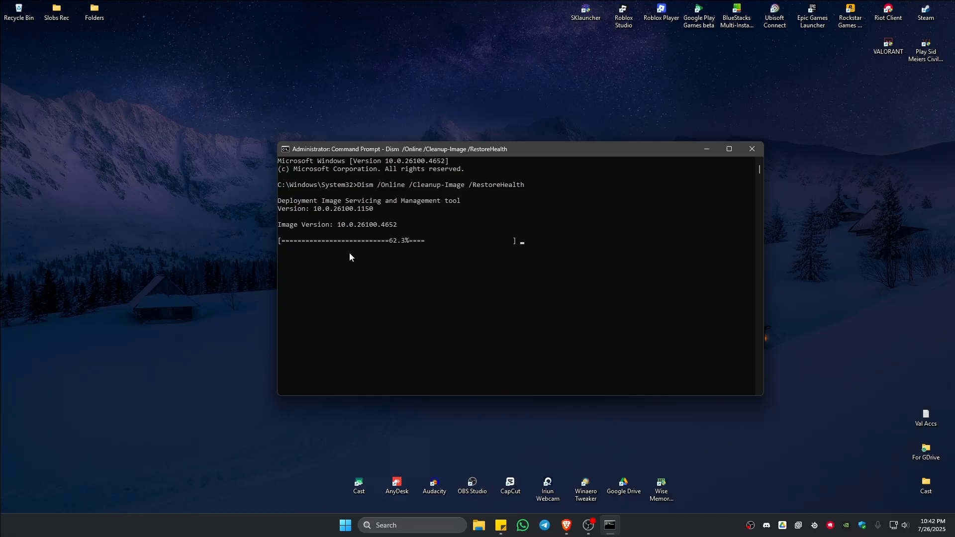
mouse_move(459, 253)
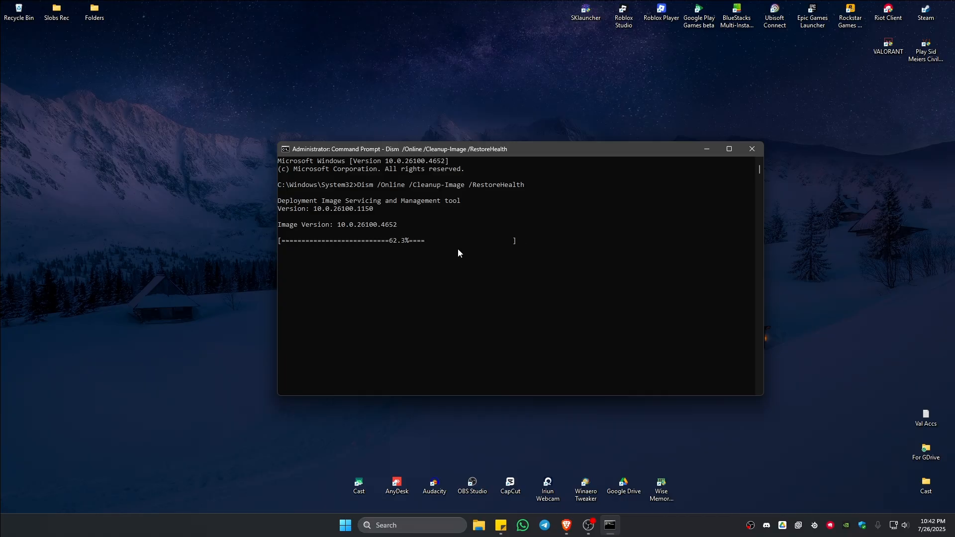
mouse_move(414, 258)
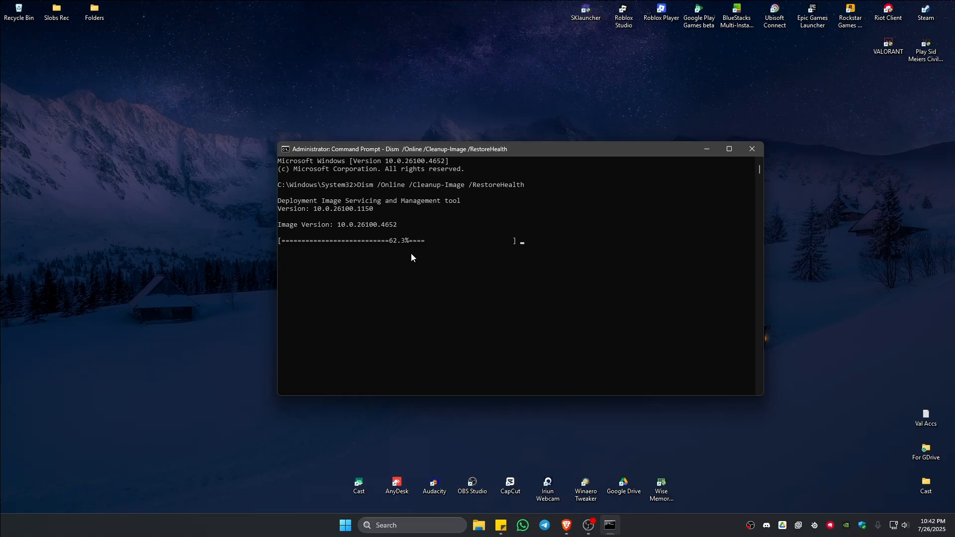
mouse_move(458, 272)
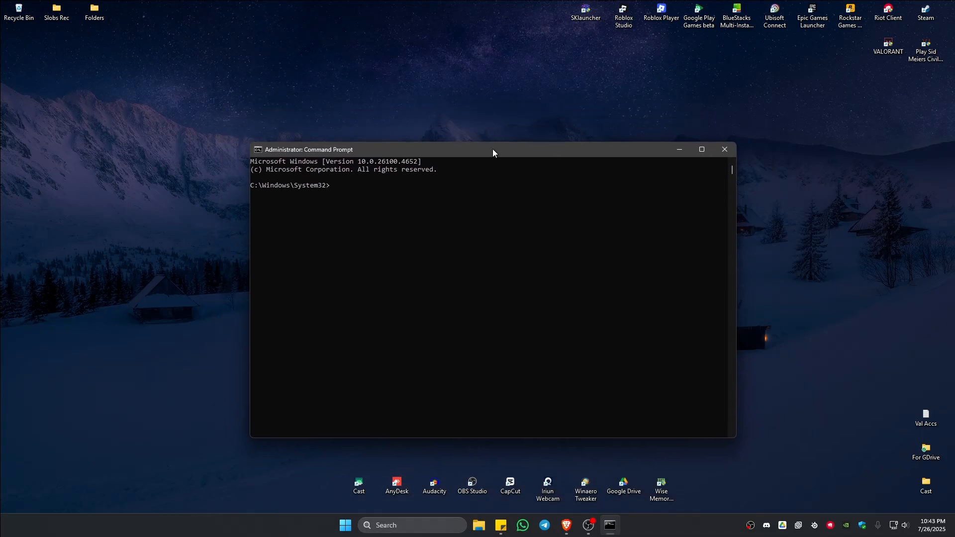
Run sfc /scannow to start verifying Windows system files.
text(sfc /scann)
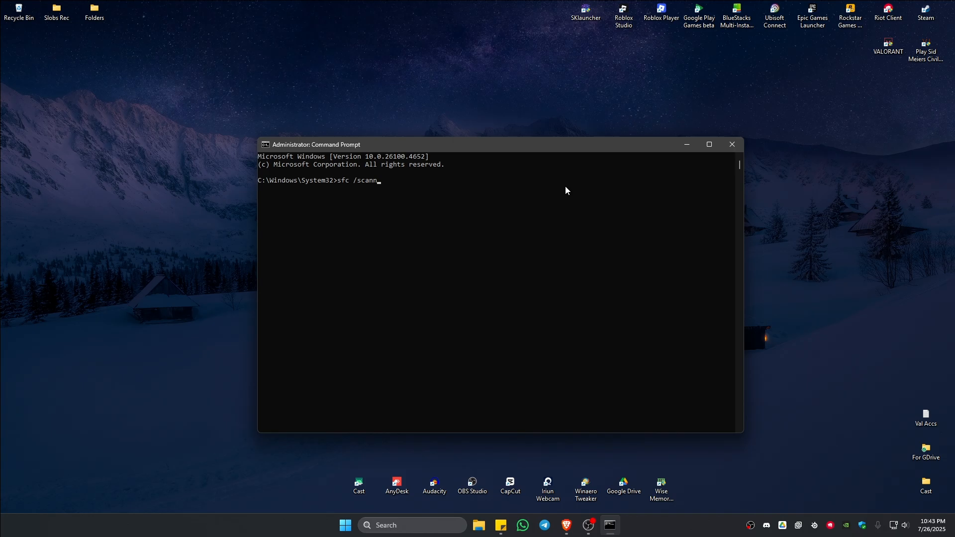
key(Enter)
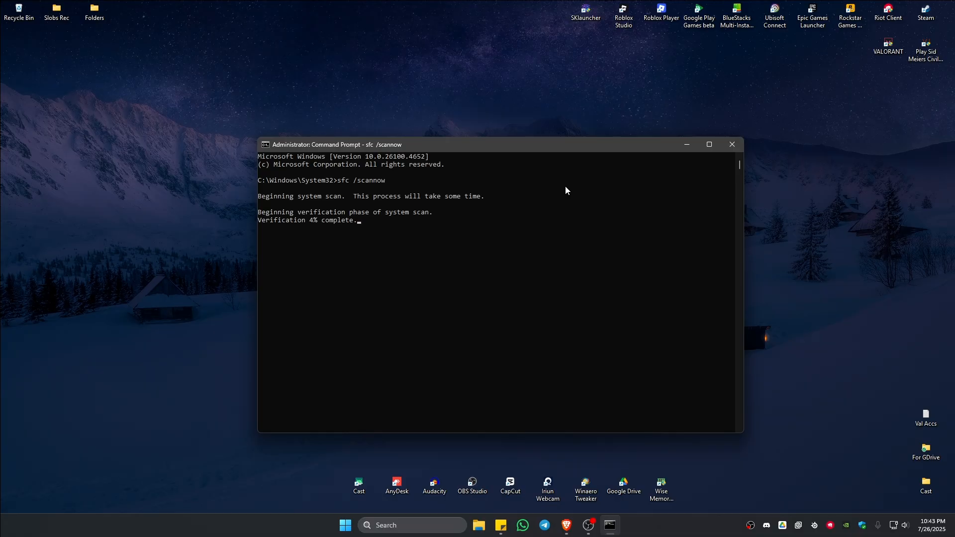
mouse_move(665, 200)
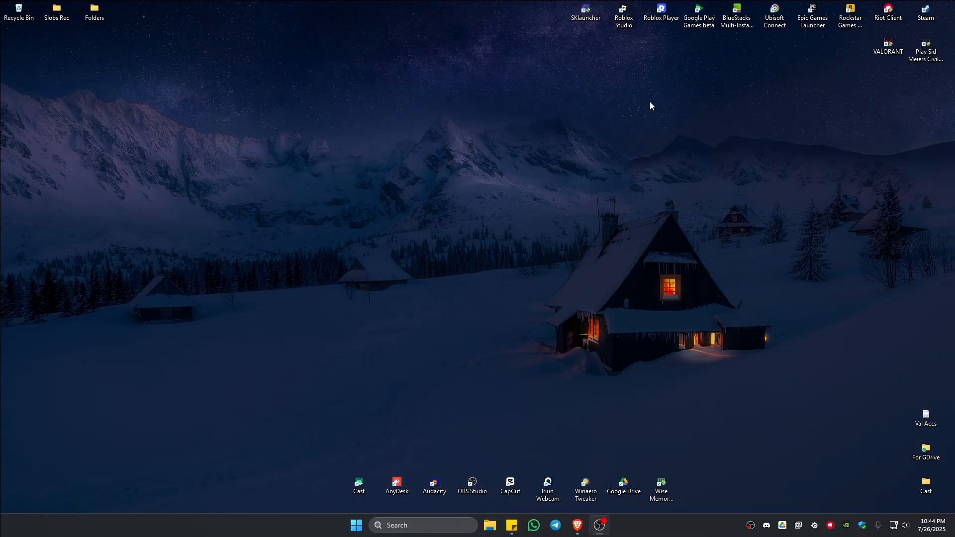
mouse_move(527, 179)
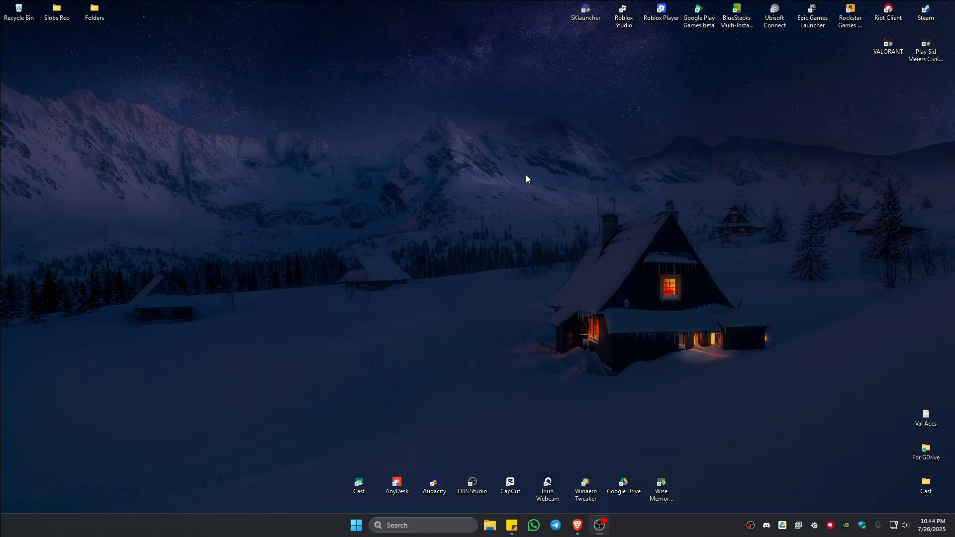